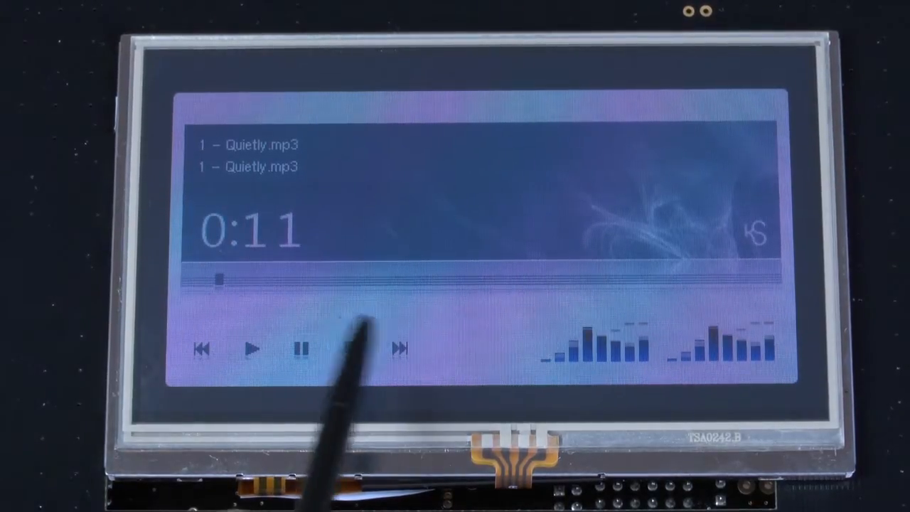
# Launch the rotating 3D Cube demo and switch its faces to the sky-and-landscape picture texture.
pyautogui.click(400, 348)
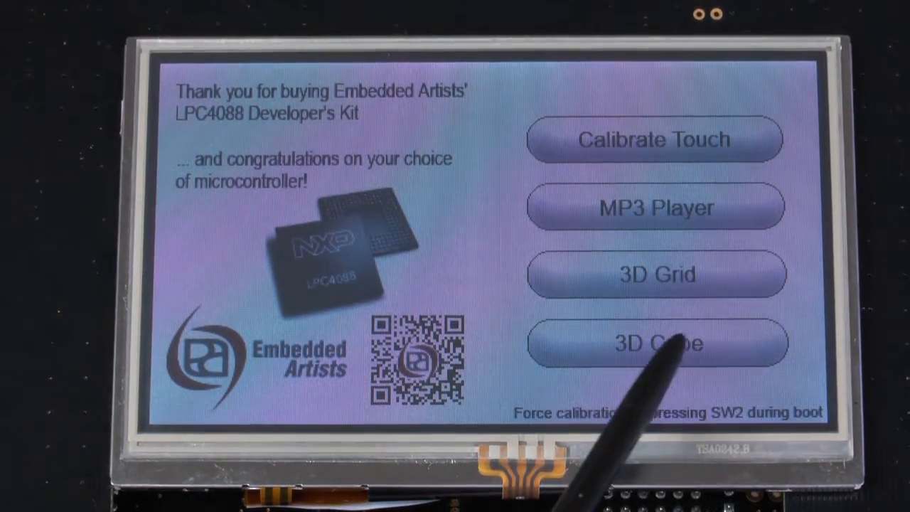
pyautogui.click(658, 343)
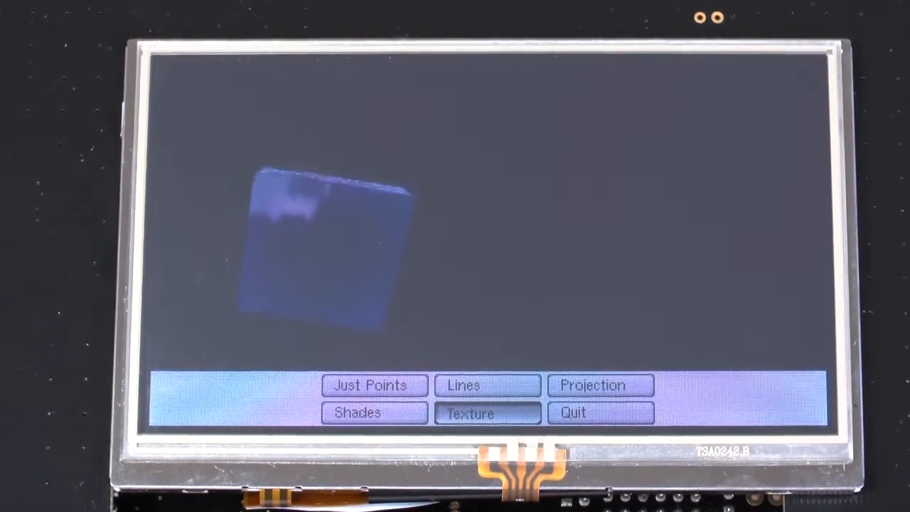
pyautogui.click(469, 414)
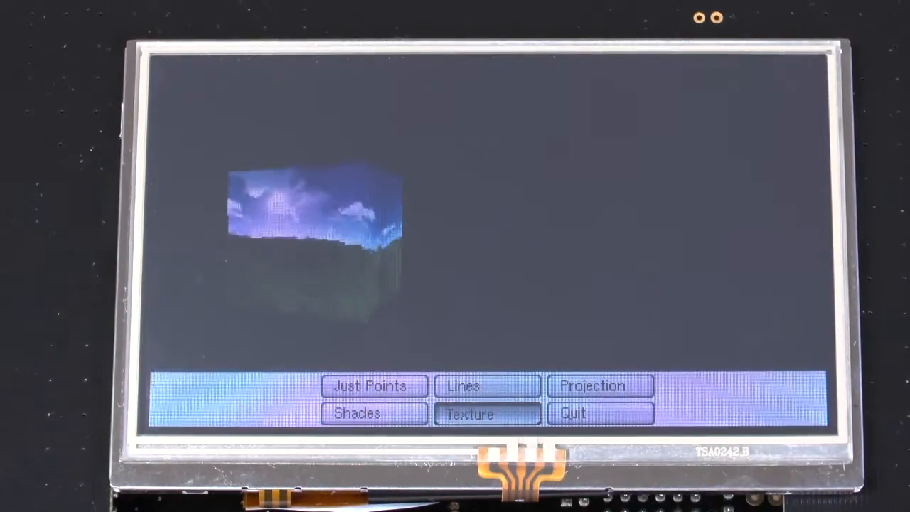